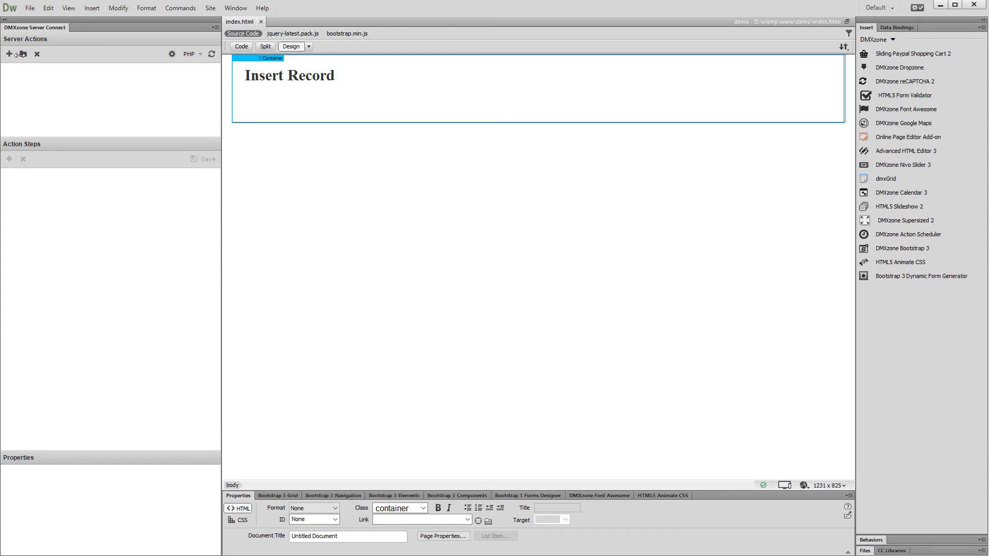
Step: Add a new server action with a database connection step renamed 'local' and bring up its connection settings
click(9, 54)
text(InsertRecord)
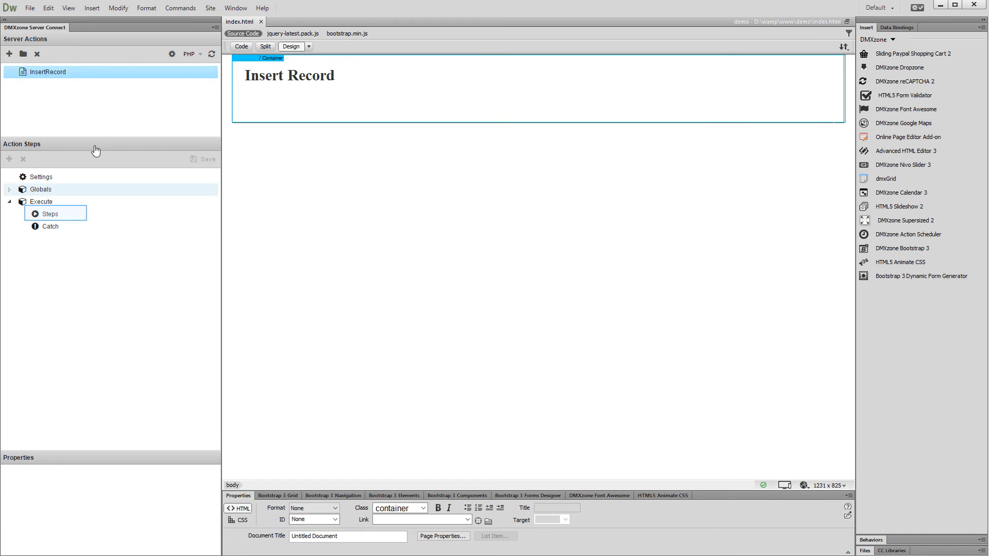
mouse_move(72, 203)
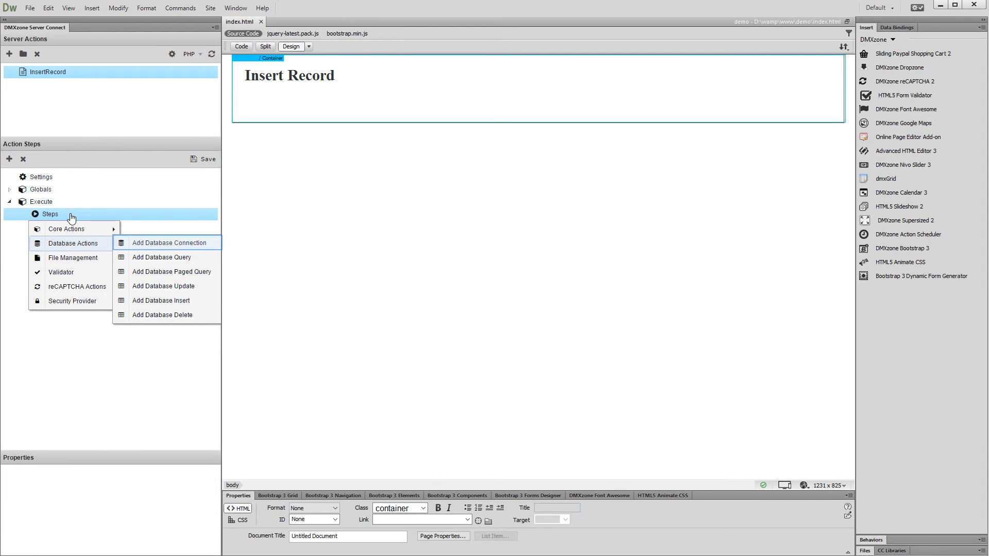
click(169, 242)
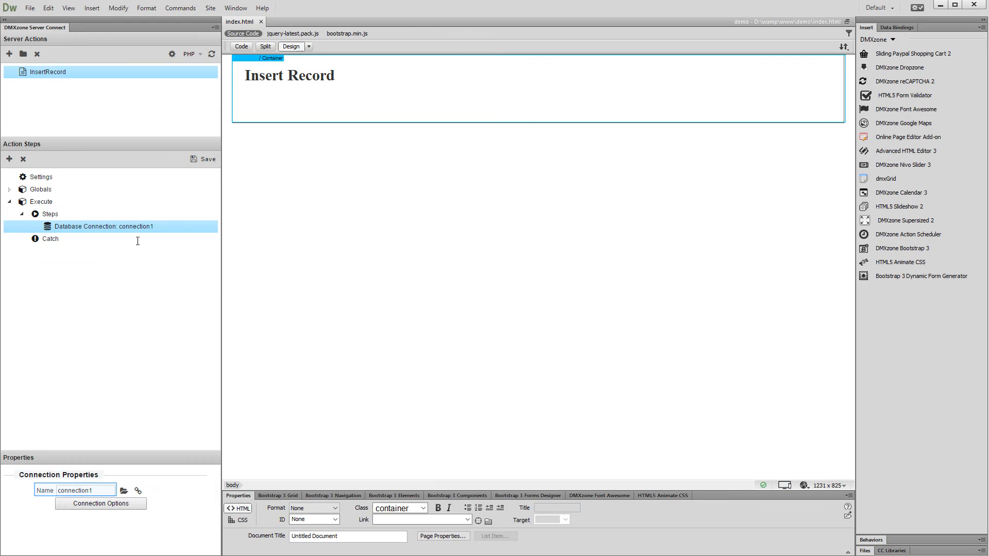
mouse_move(102, 454)
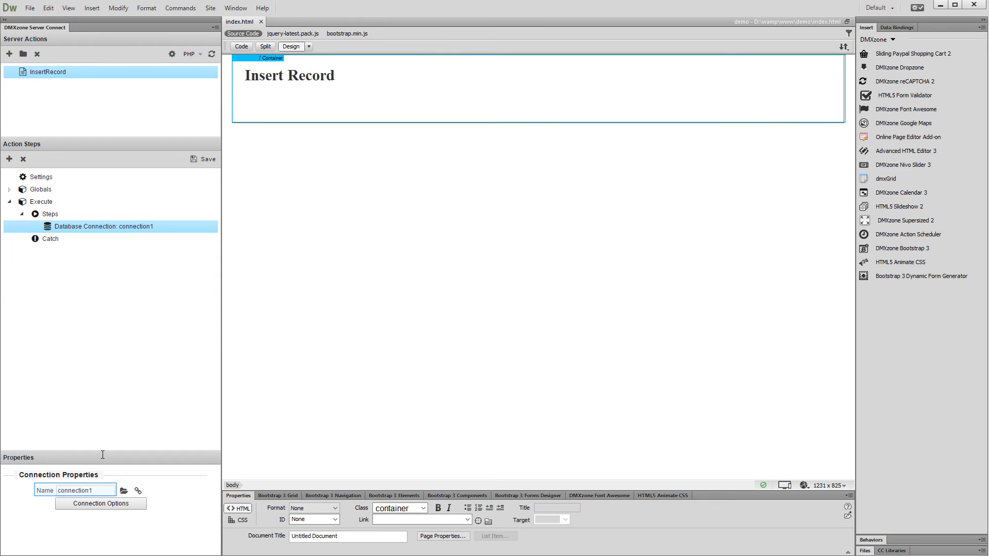
text(local)
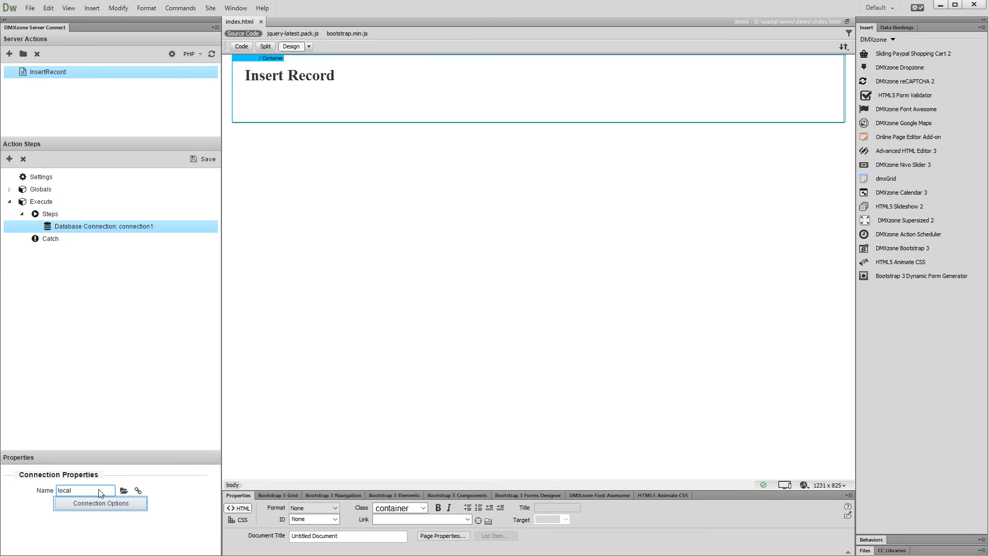
click(100, 504)
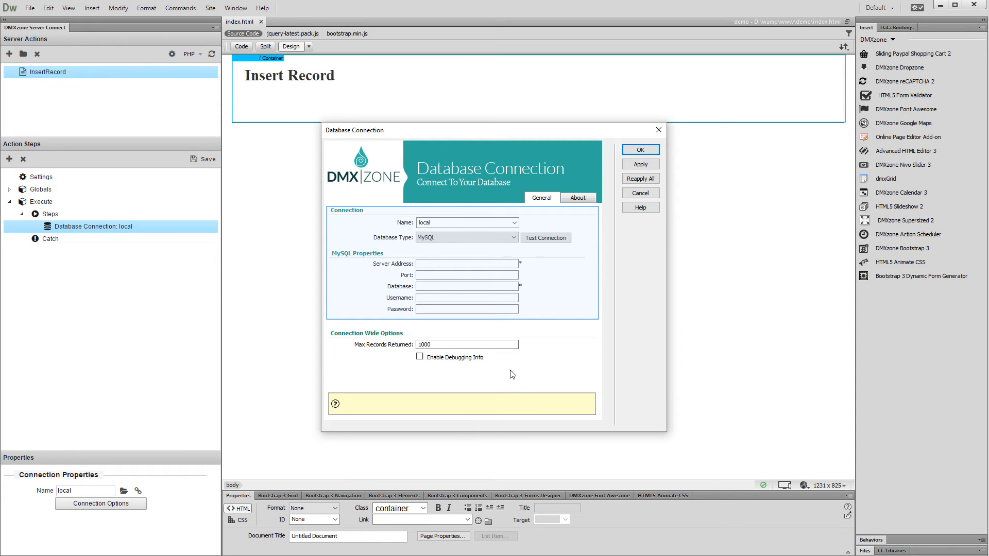
Step: Configure the local MySQL connection for localhost, database classicmodels, user root, and save it
text(root)
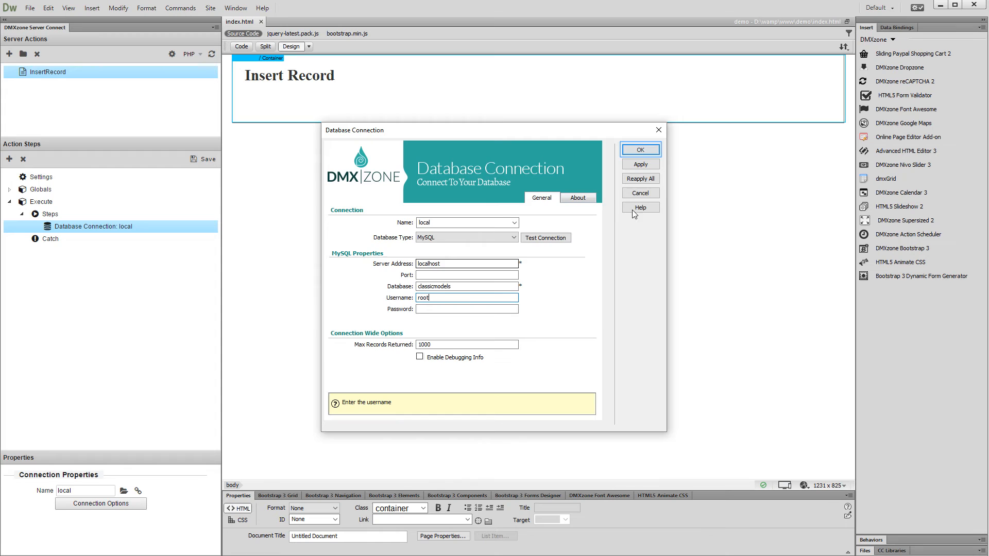
click(639, 149)
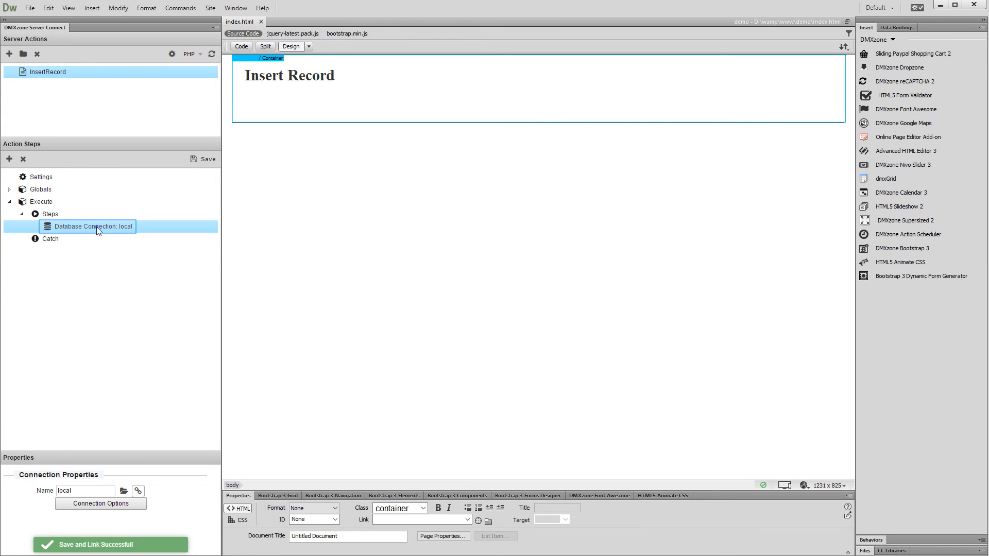
Step: Add a Database Insert step named InsertRecord after the connection step and bring up its insert options
right_click(94, 227)
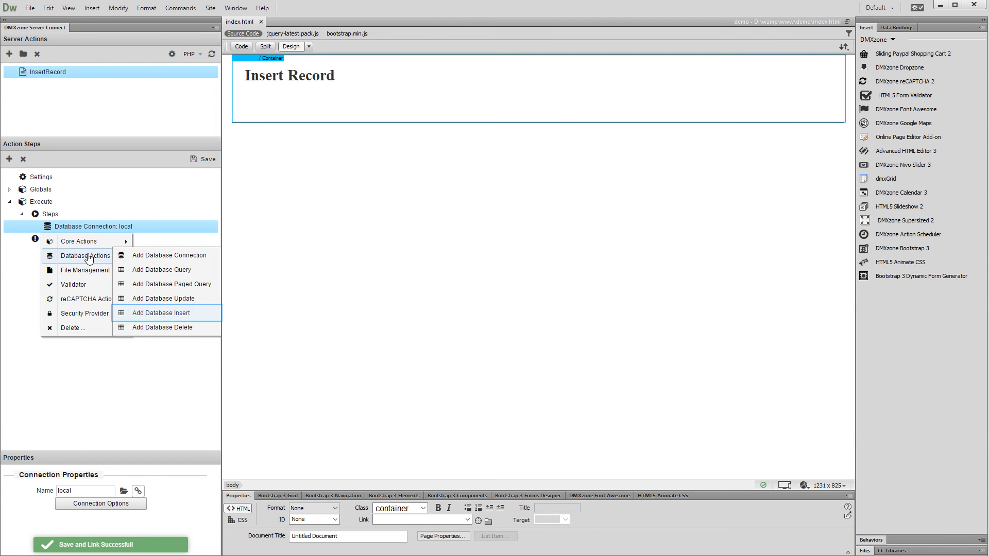
mouse_move(161, 313)
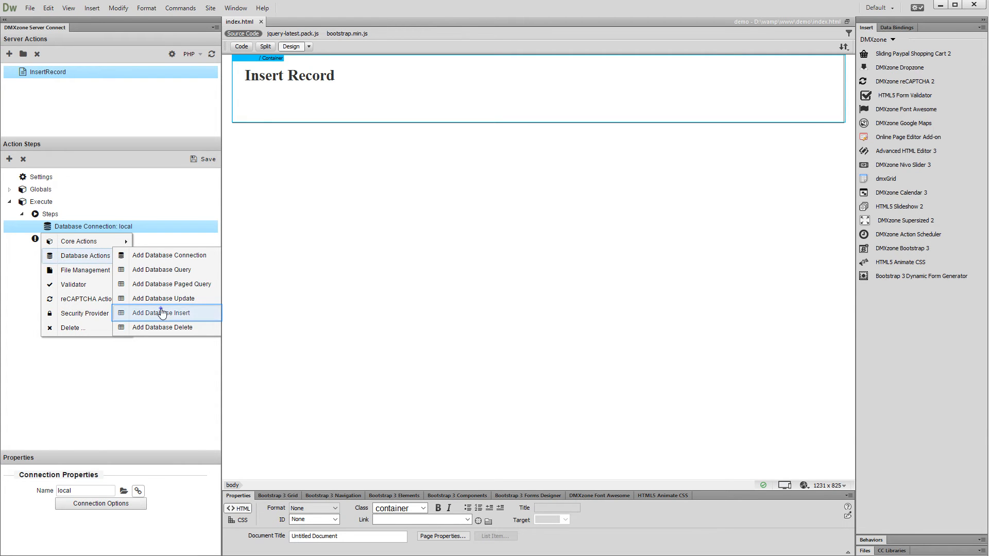
click(162, 313)
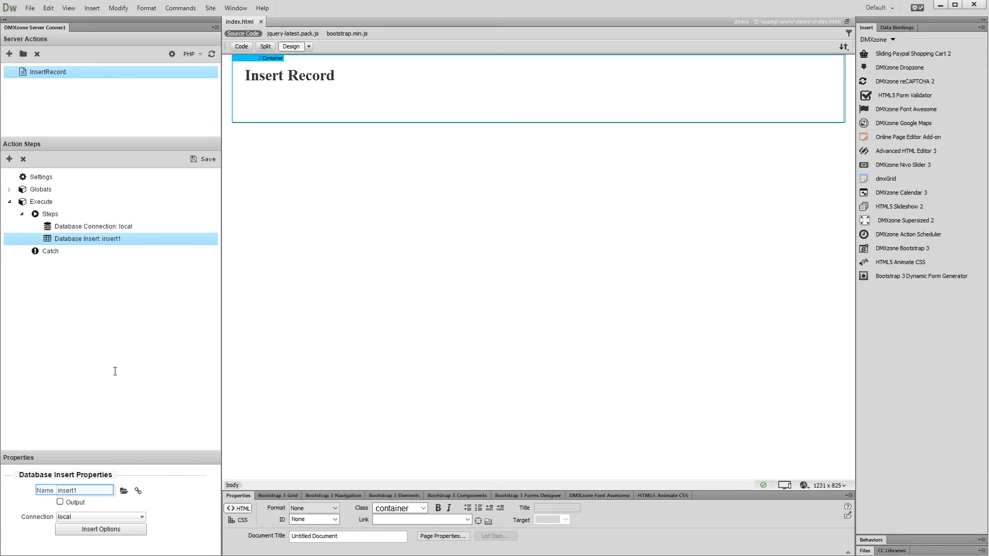
text(InsertRecord)
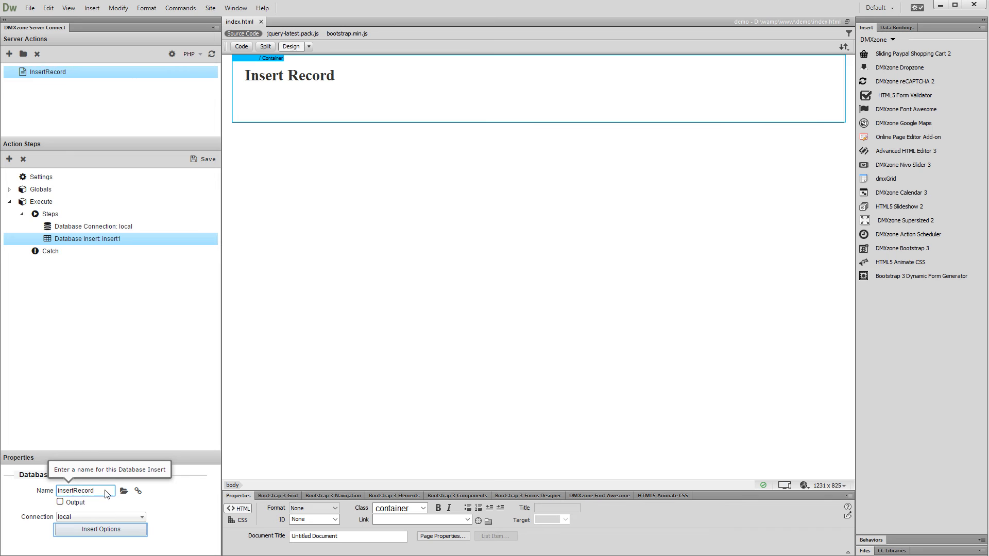
click(100, 530)
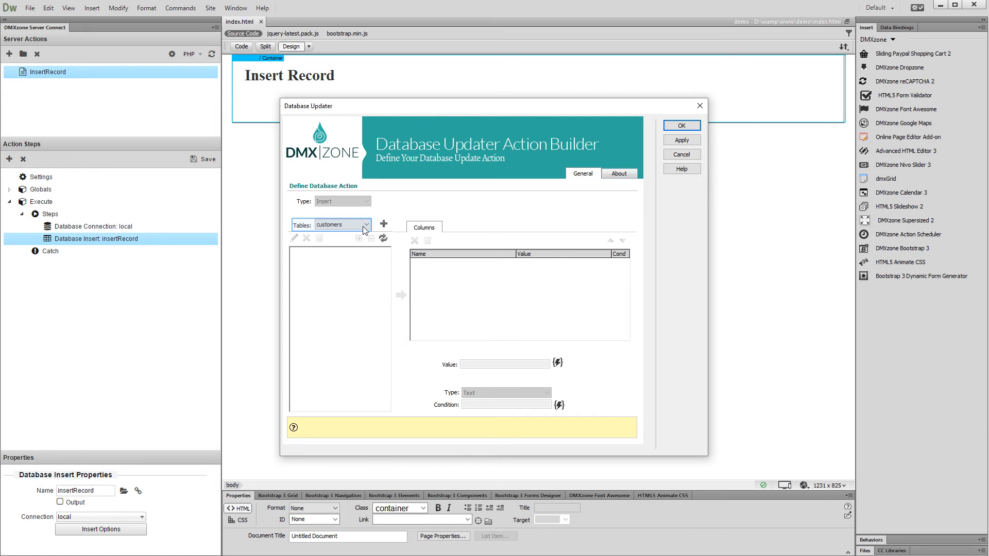
Step: Target the products table, map its columns to matching $_POST values, and confirm the insert step
click(365, 224)
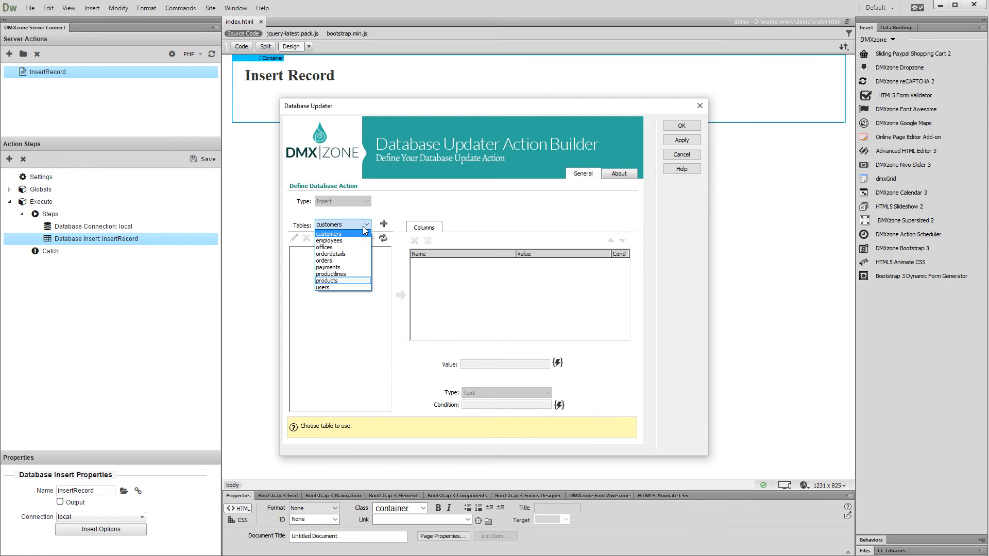
click(327, 281)
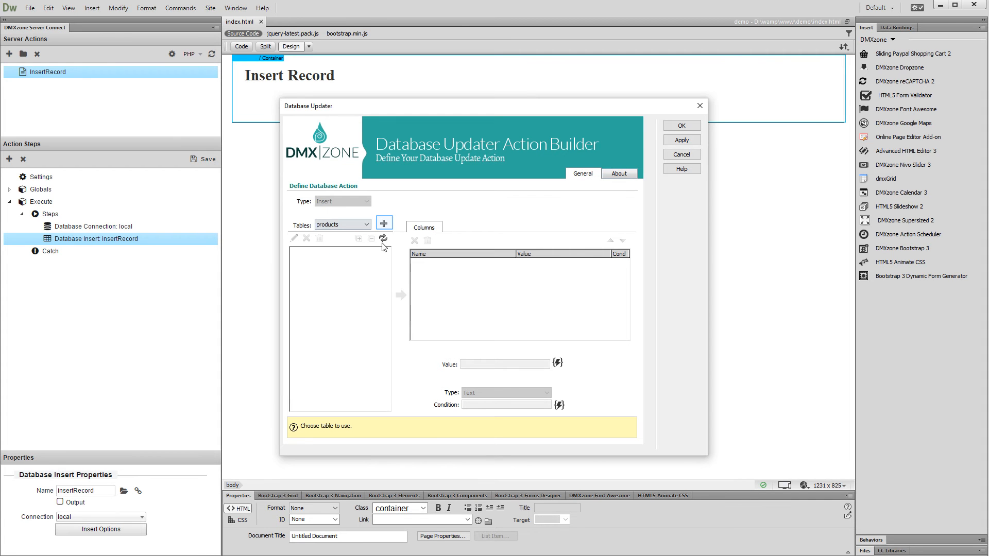
click(383, 223)
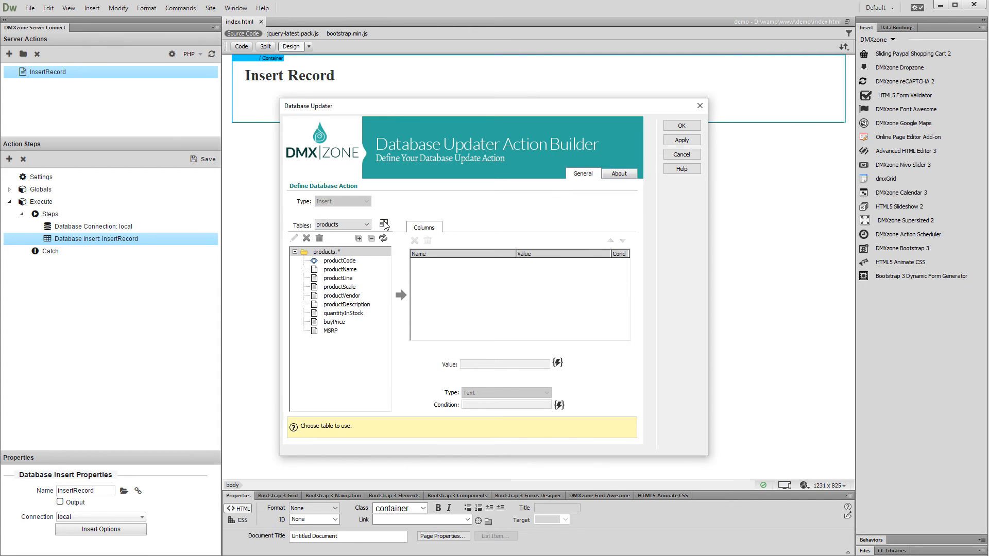
mouse_move(355, 257)
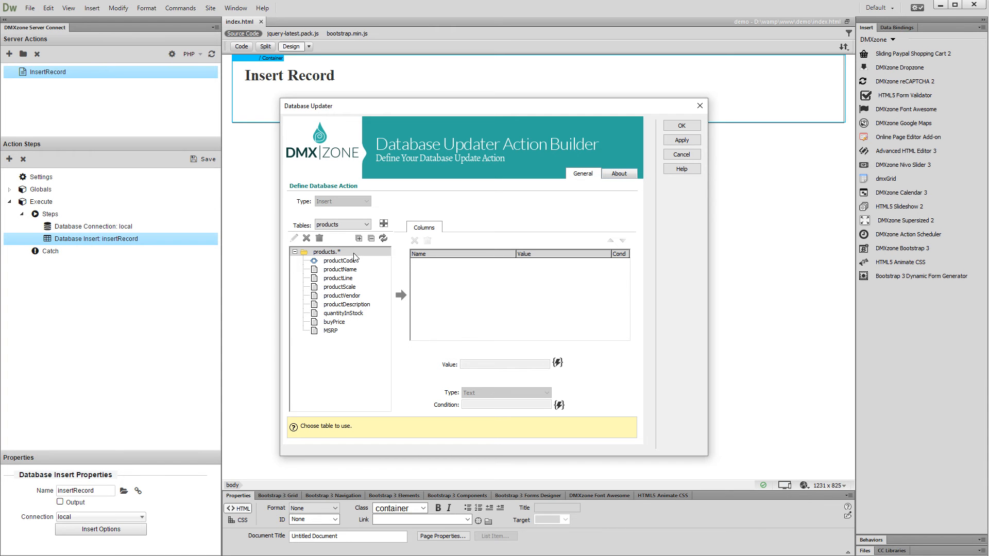
mouse_move(401, 295)
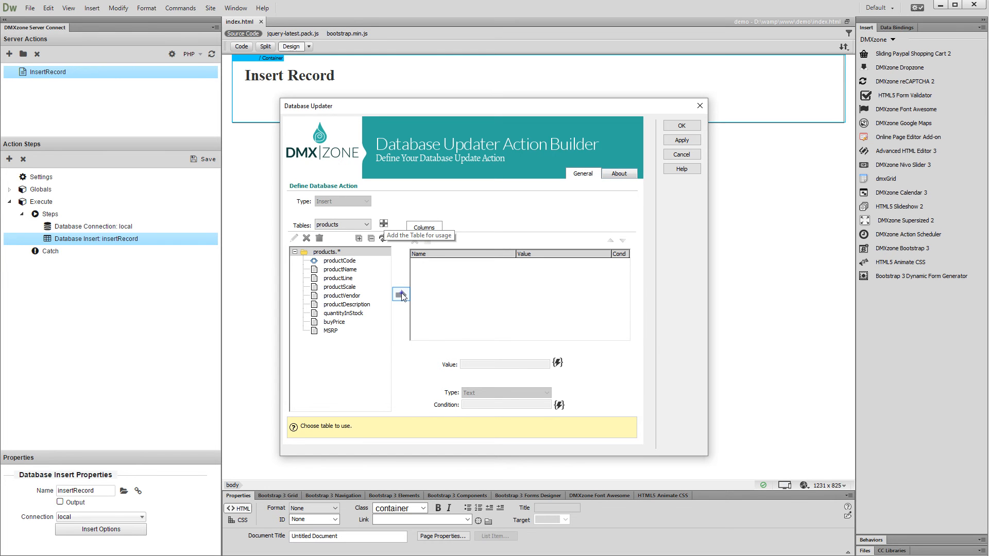
click(401, 295)
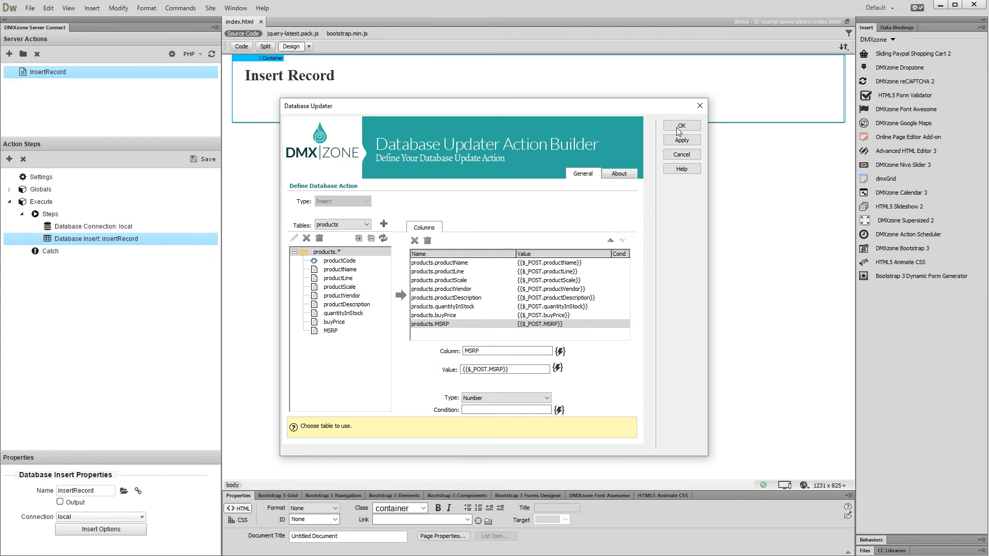
click(681, 125)
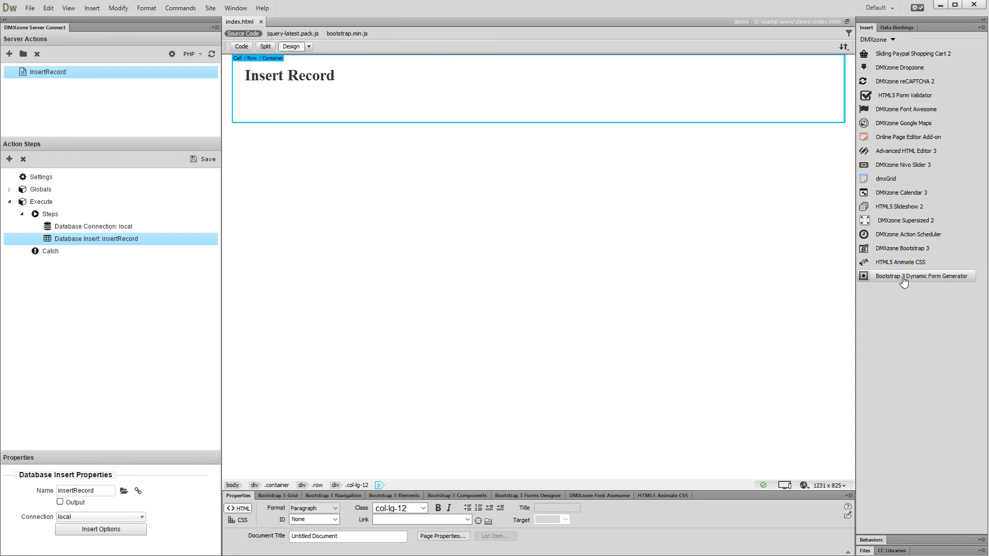
Step: Start the Bootstrap 3 Dynamic Form Generator taking its fields from the InsertRecord server action inputs
click(921, 276)
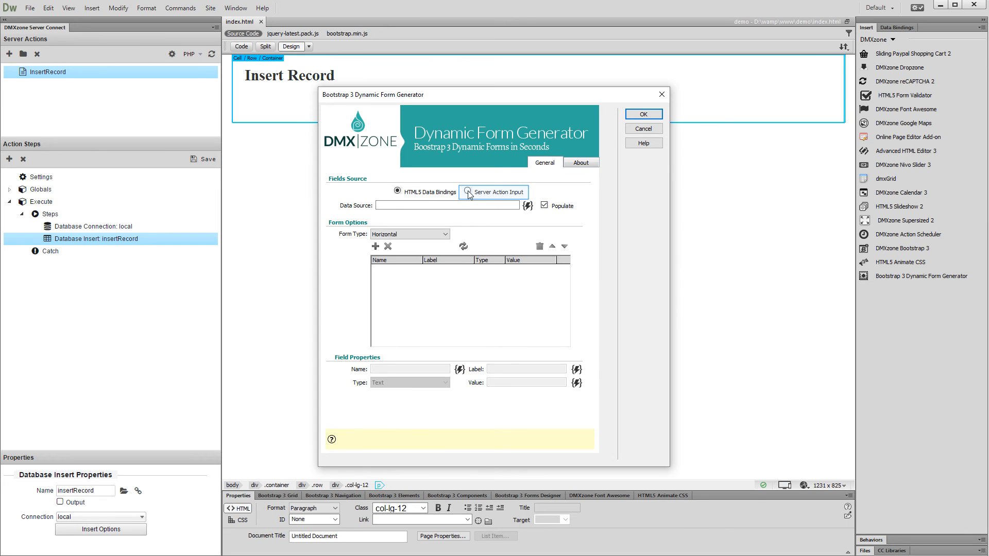
click(467, 191)
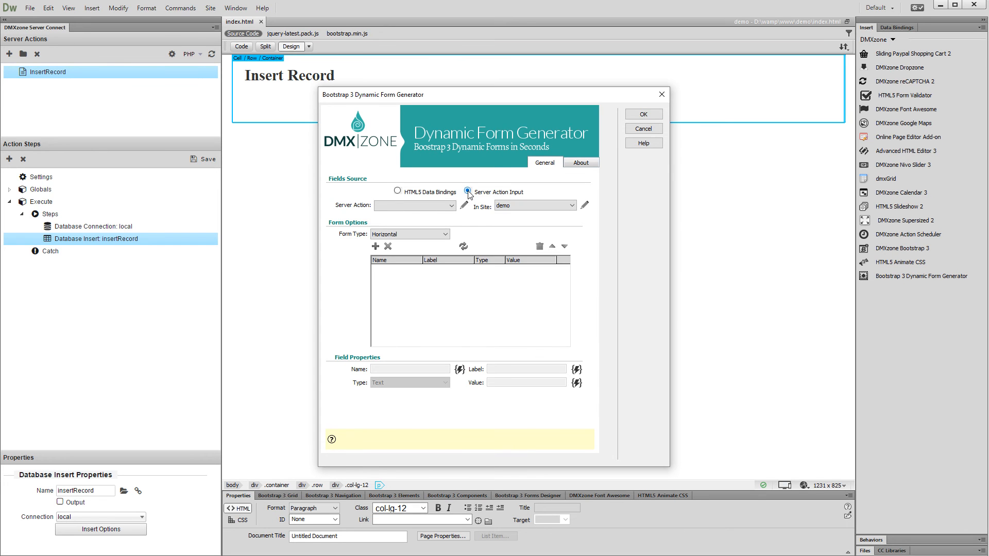
click(467, 191)
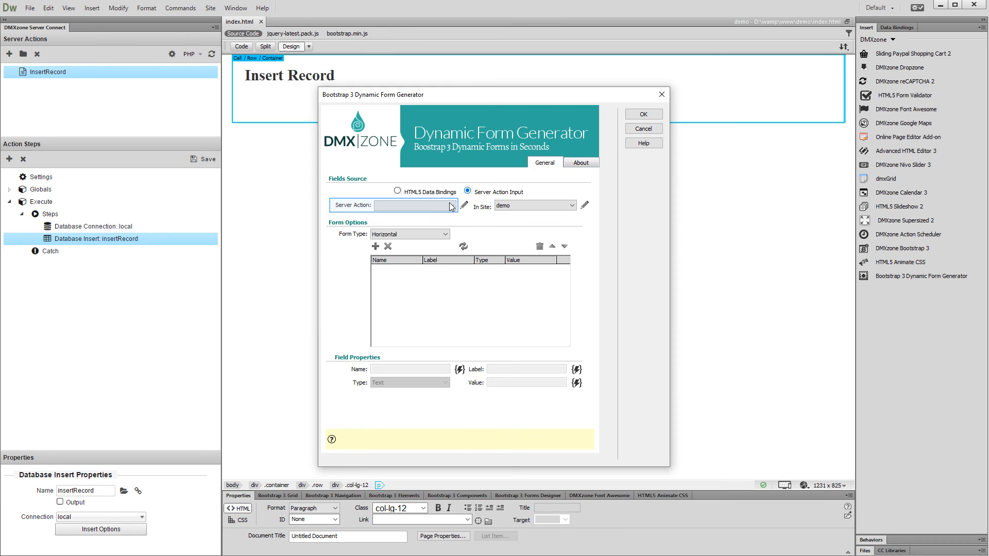
click(450, 205)
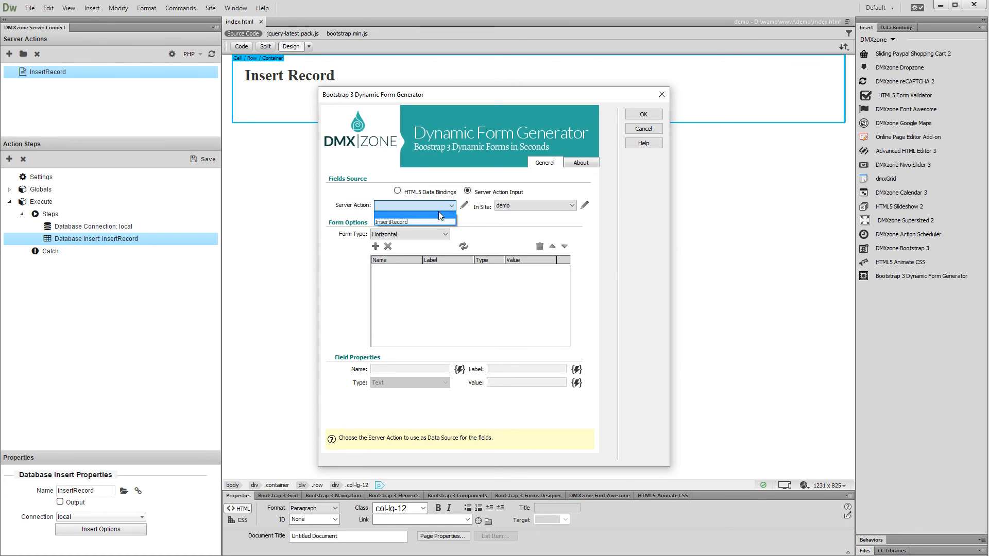
click(392, 221)
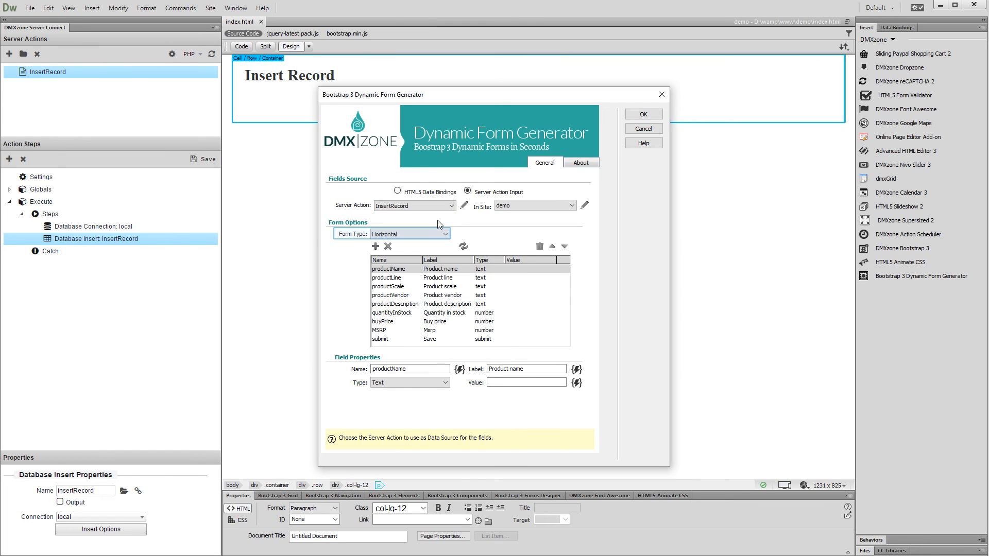
Step: Set the form layout to vertical
click(409, 234)
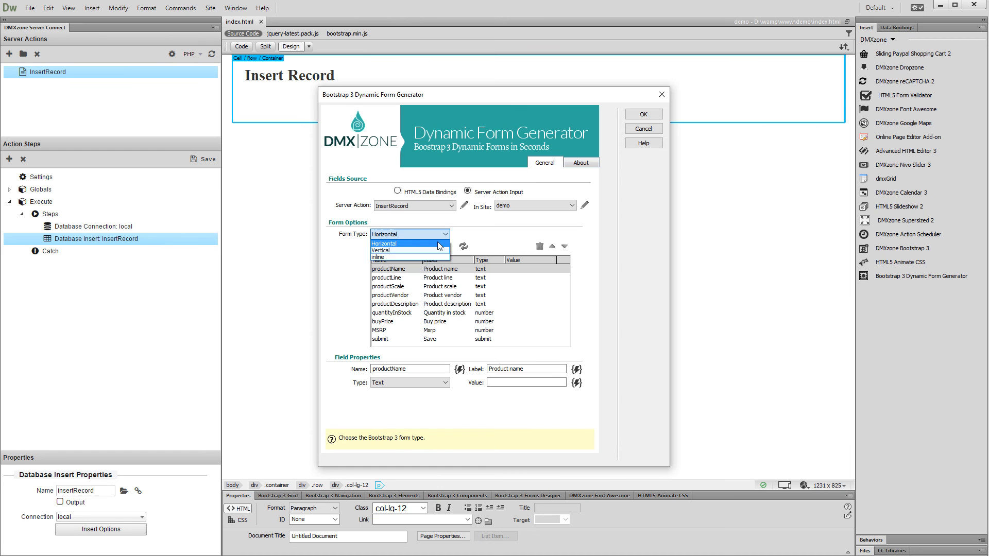
click(381, 250)
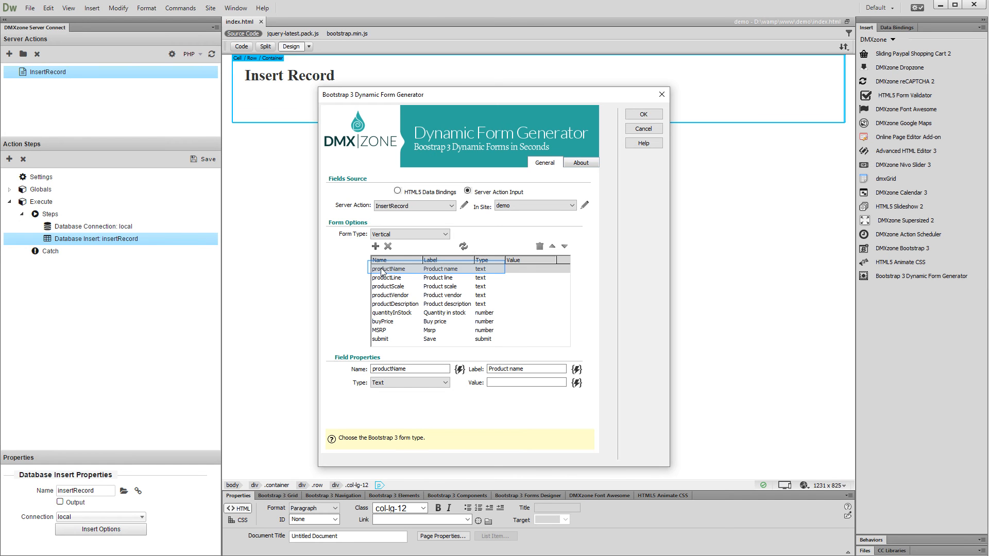
Step: Keep productName as a text field and generate the vertical product form with its Submit button onto the page
click(392, 268)
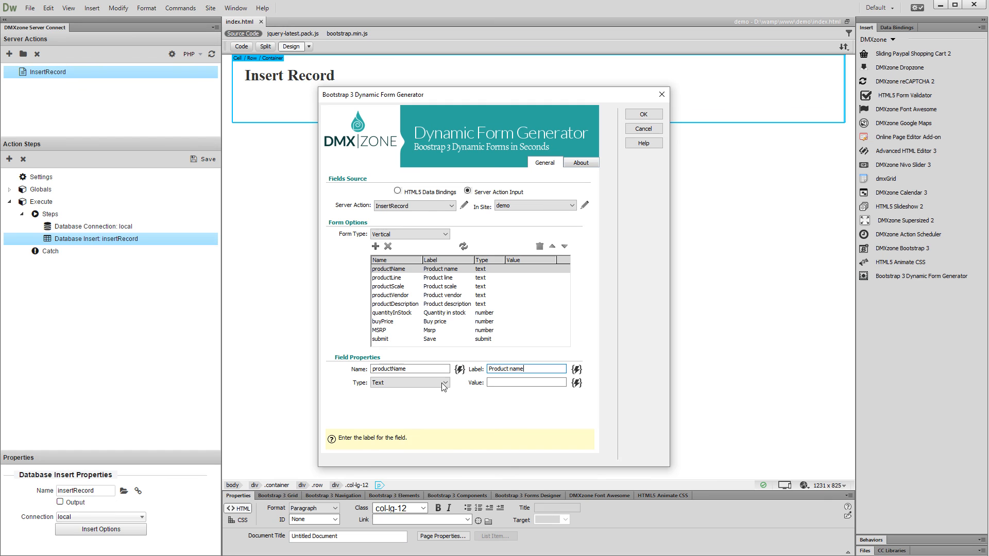
click(443, 383)
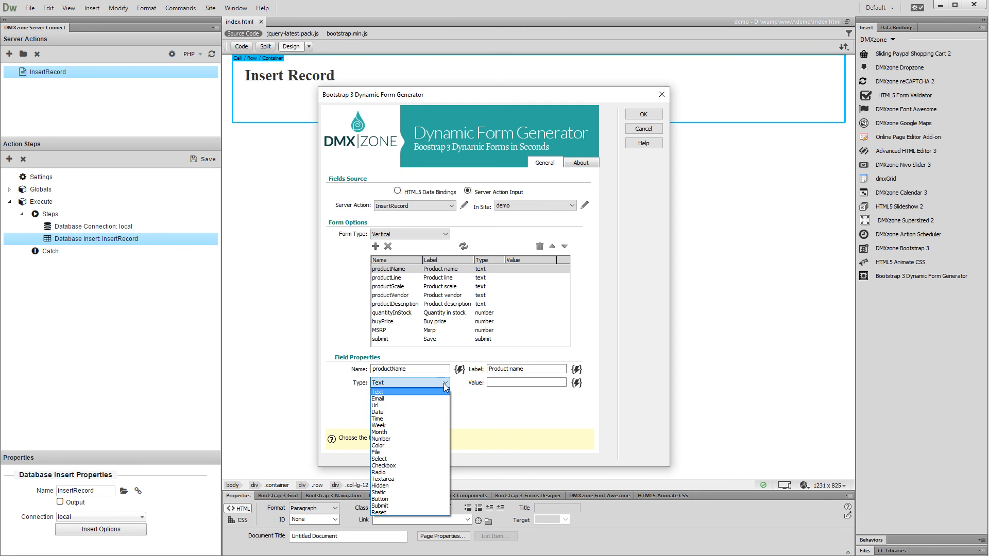
click(378, 392)
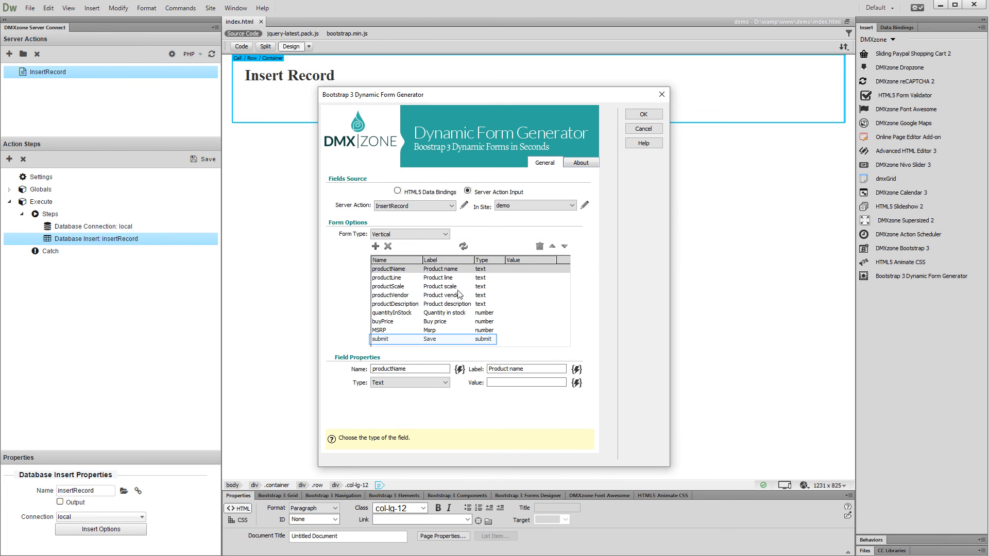
mouse_move(451, 344)
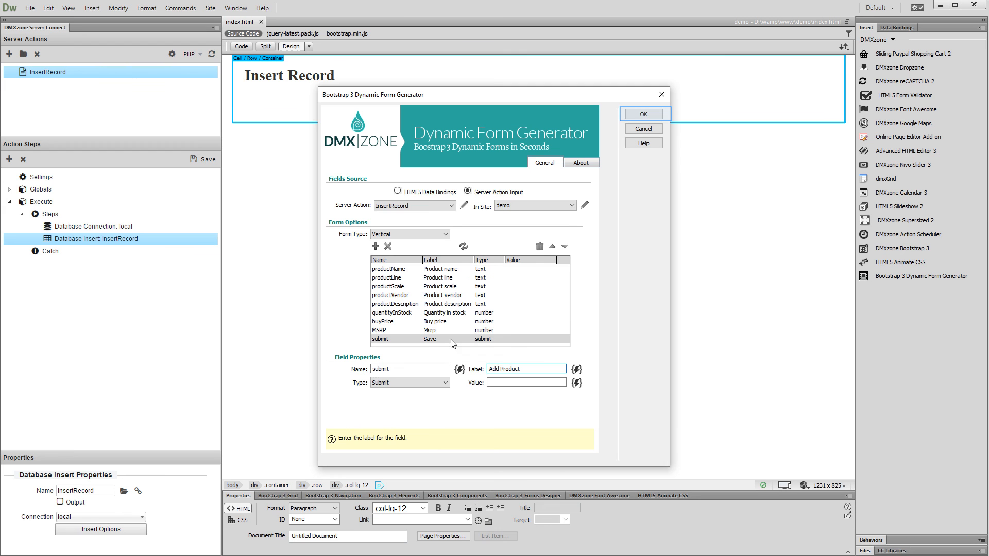
click(642, 115)
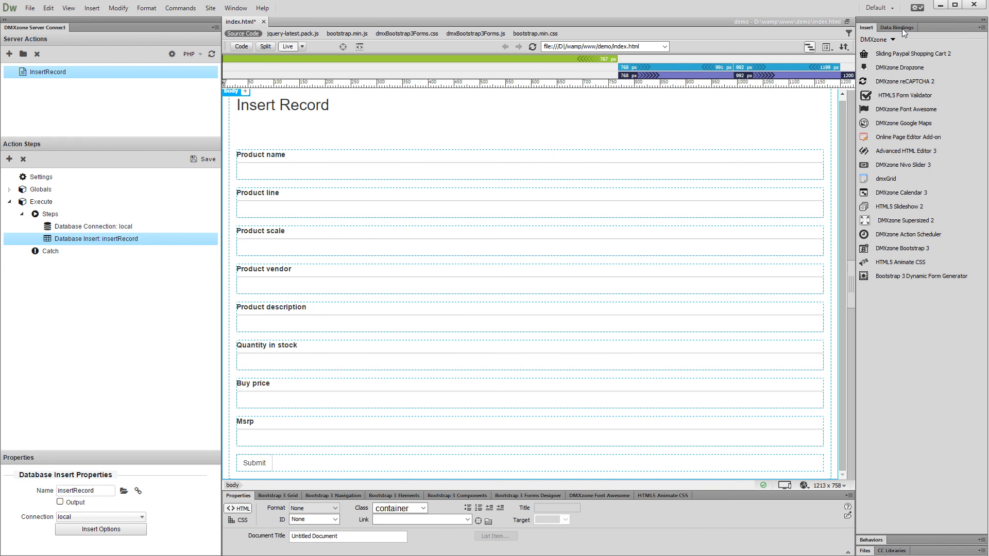
Step: Show the page's Data Bindings and select the Server Connect Action Executors group
click(897, 27)
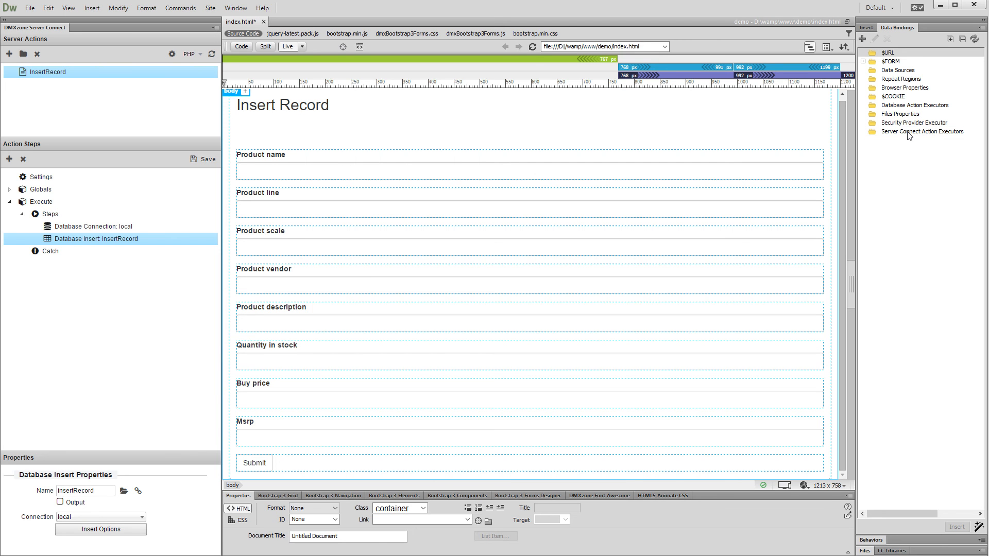
click(921, 131)
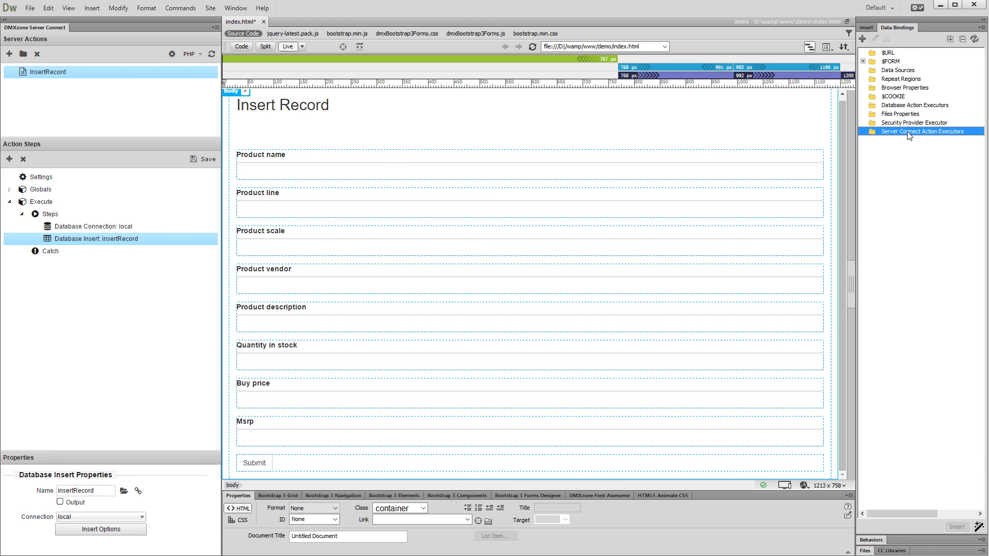
mouse_move(908, 133)
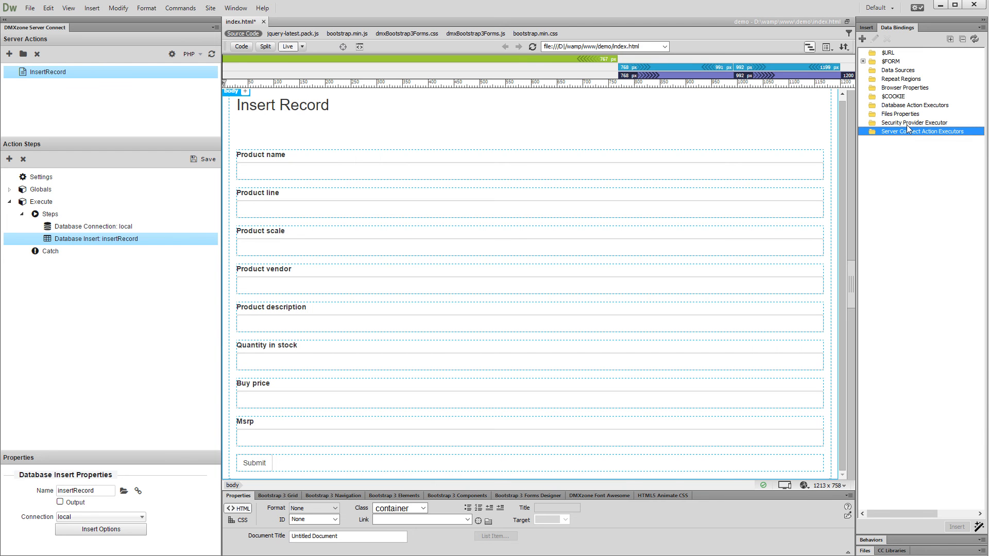